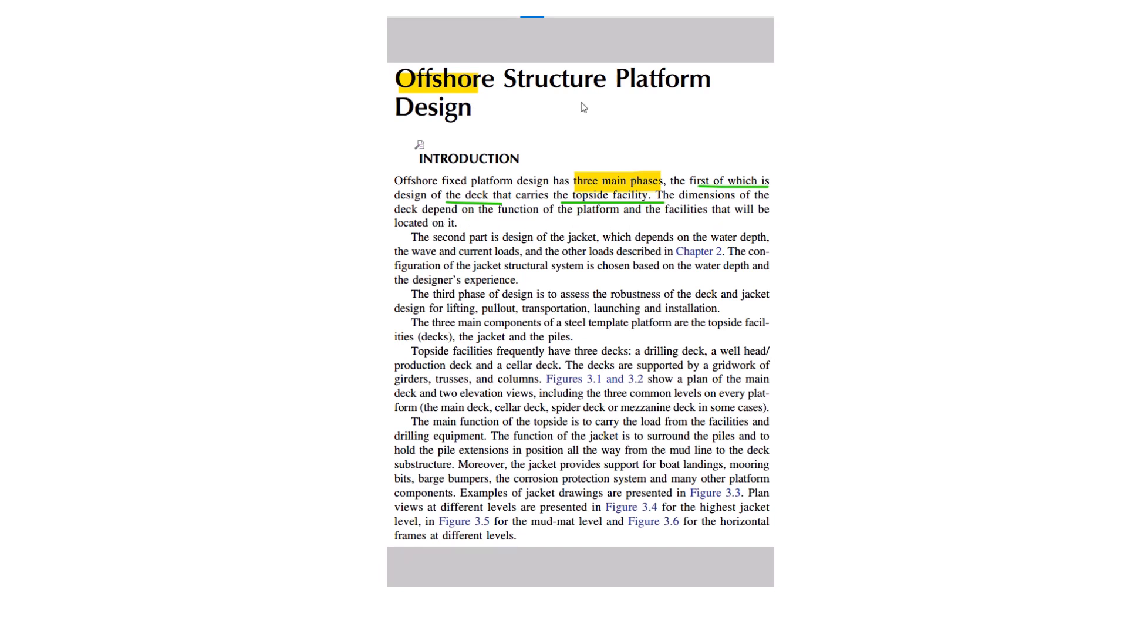
pyautogui.moveTo(503, 216)
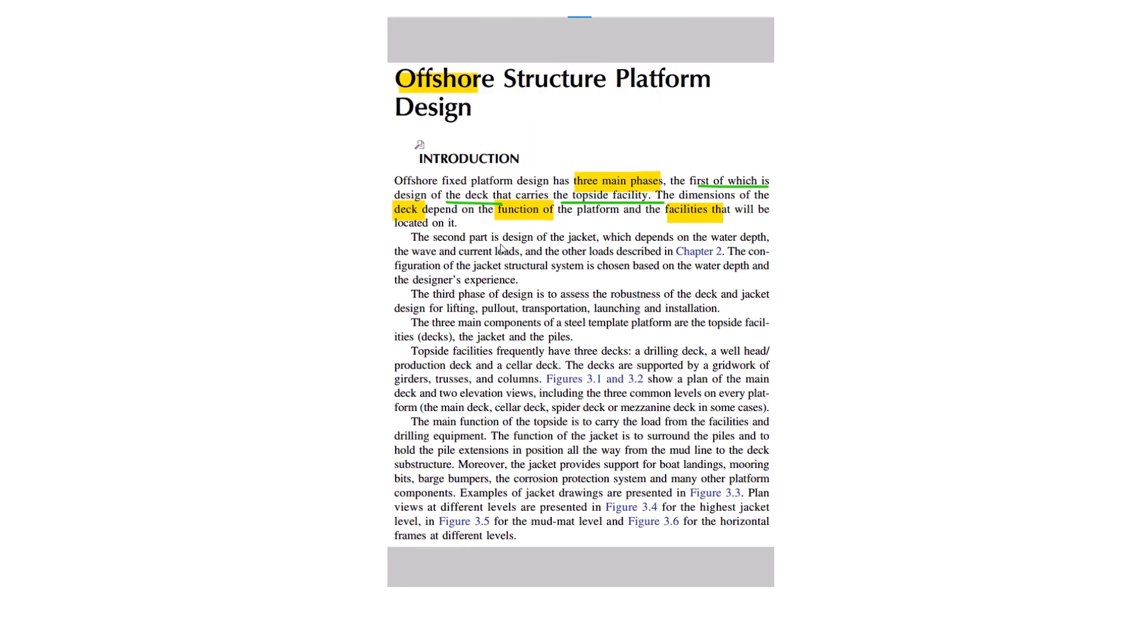
# Step: Highlight 'of the jacket' and 'based on the' in blue in paragraph two
pyautogui.moveTo(525, 237); pyautogui.dragTo(600, 250)
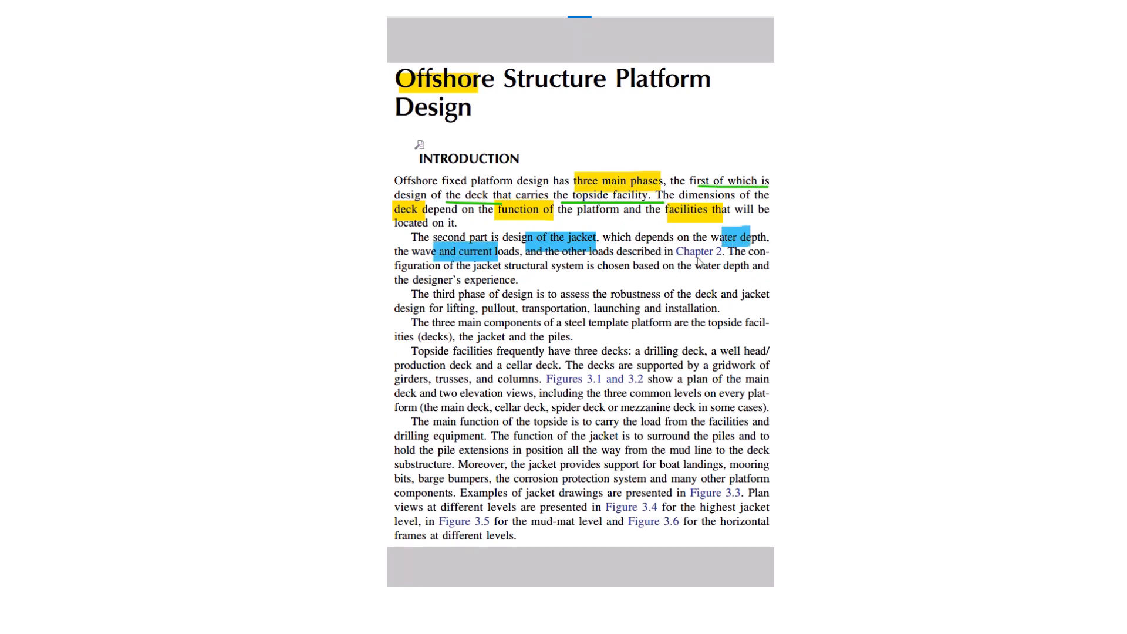
pyautogui.moveTo(511, 278)
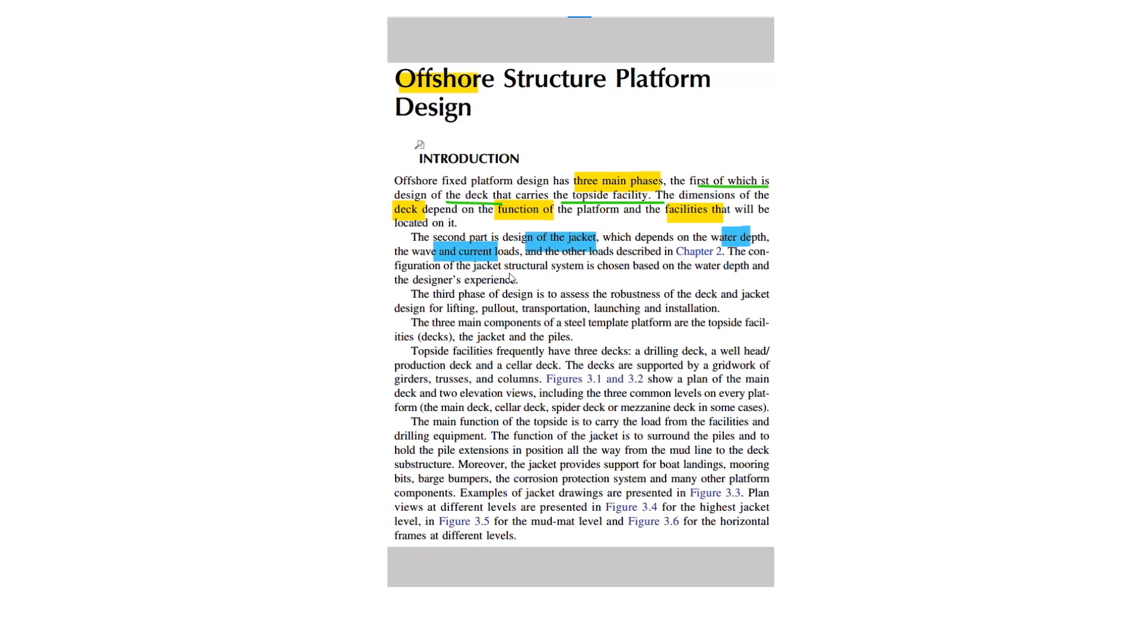
pyautogui.moveTo(544, 282)
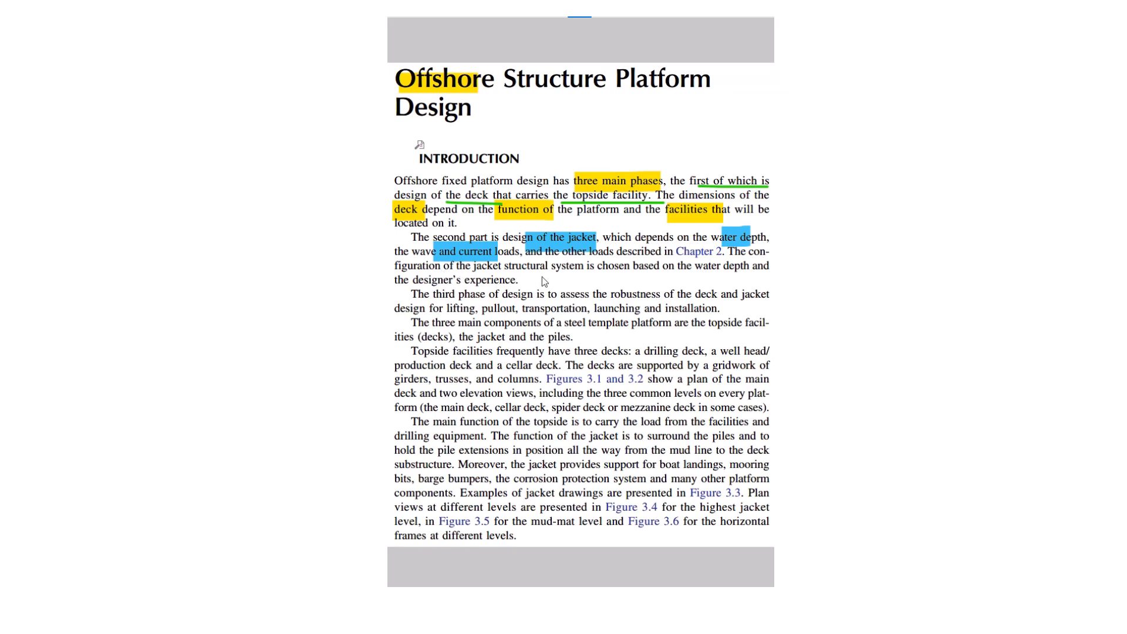
pyautogui.moveTo(688, 278)
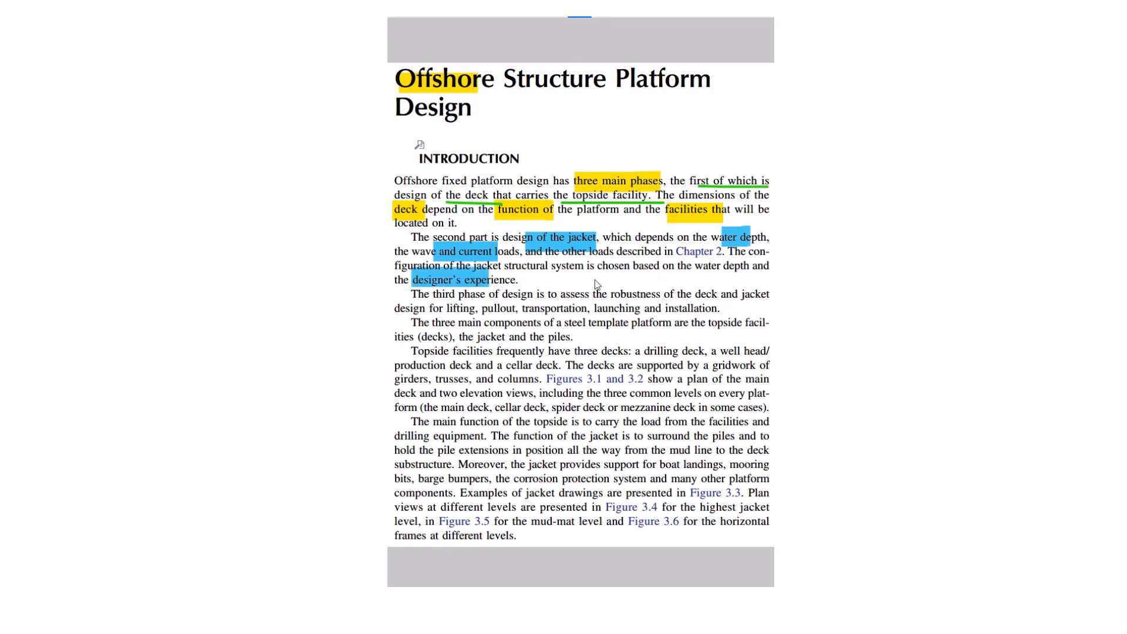
pyautogui.moveTo(630, 266); pyautogui.dragTo(703, 266)
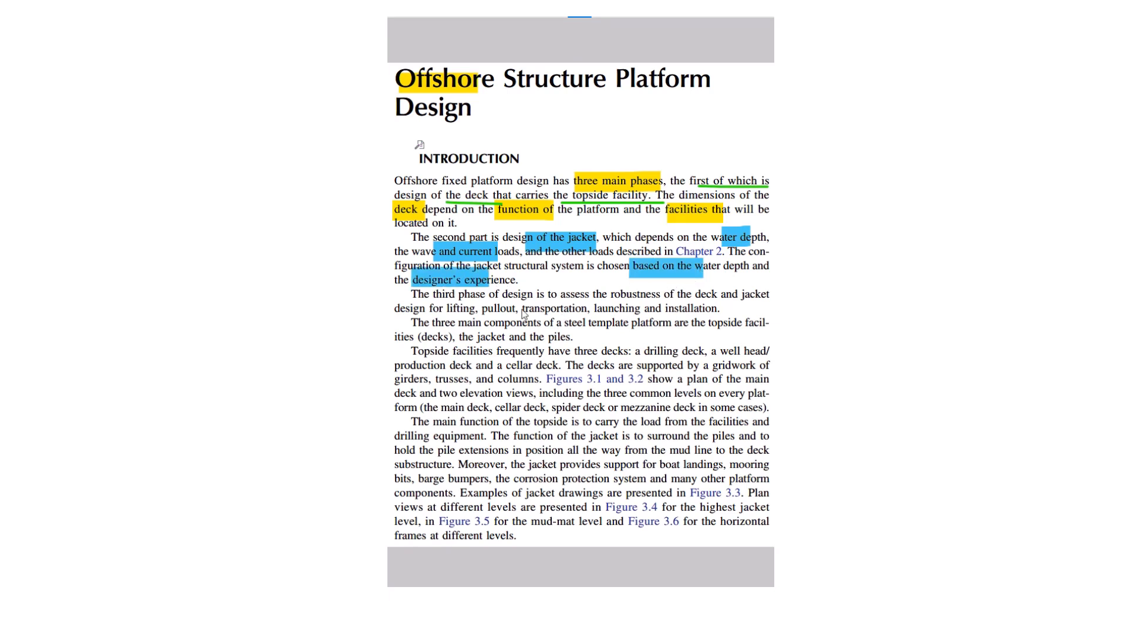
pyautogui.moveTo(728, 312)
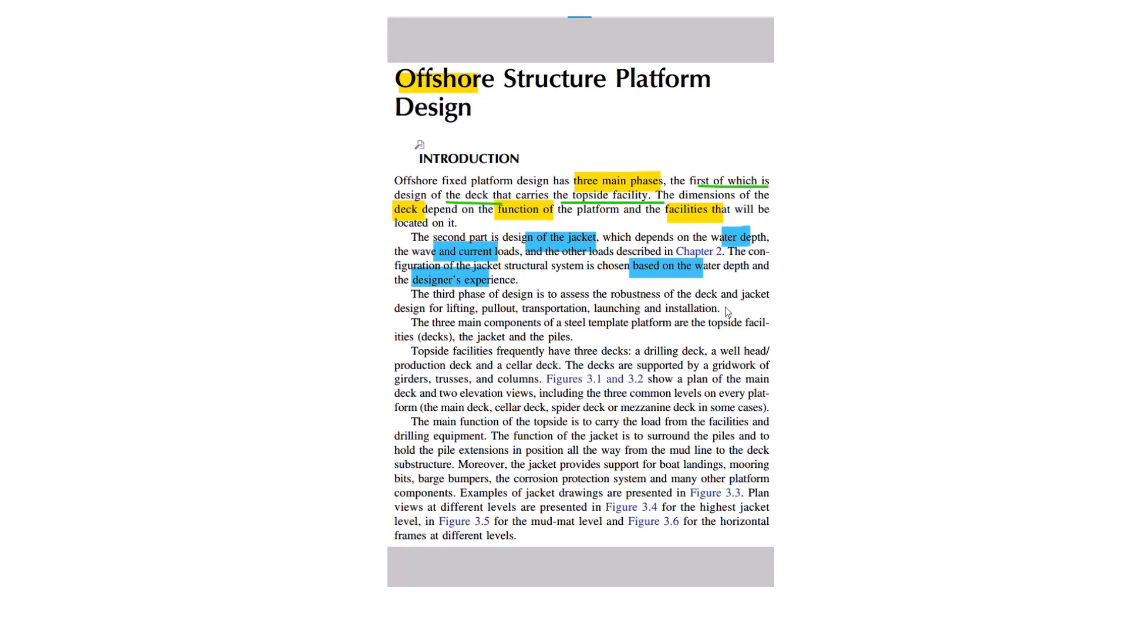
pyautogui.moveTo(554, 322)
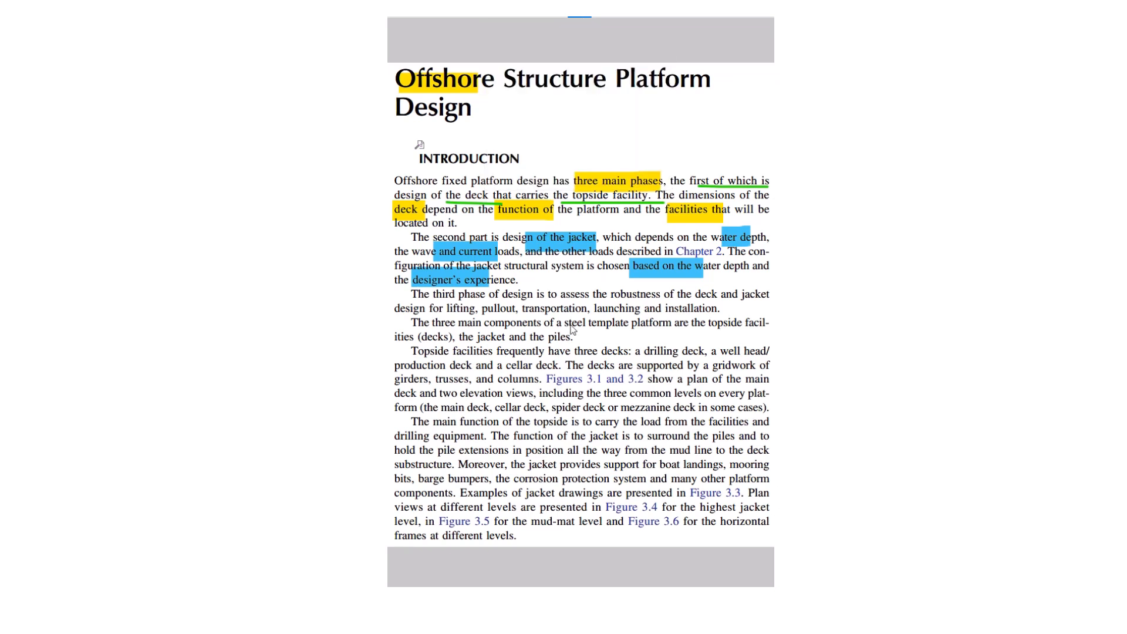
pyautogui.moveTo(638, 335)
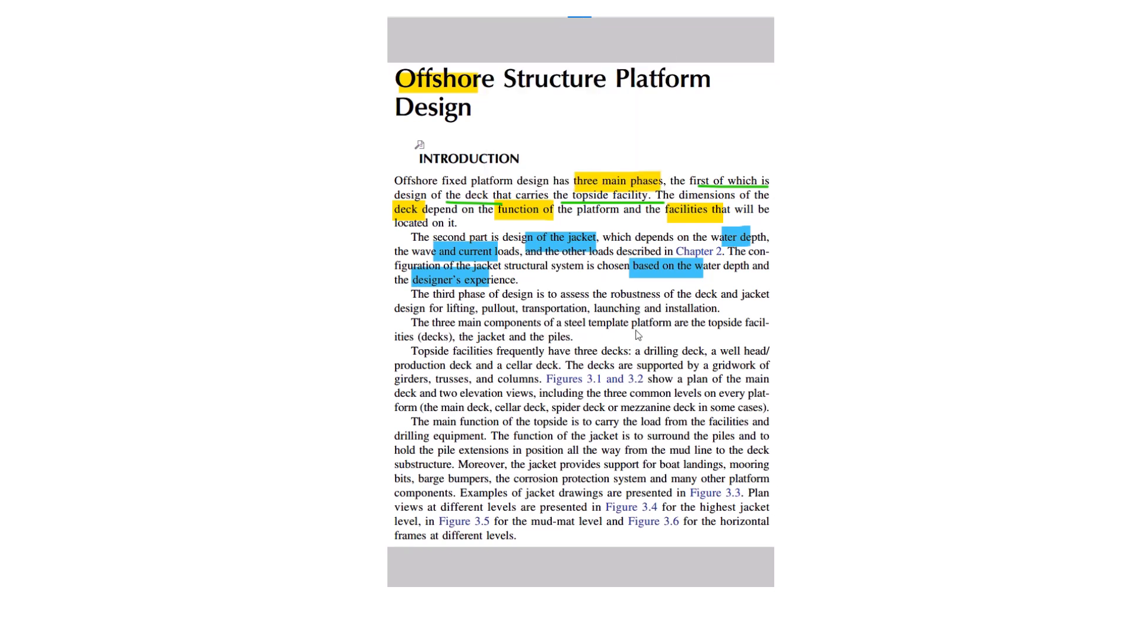
pyautogui.moveTo(651, 341)
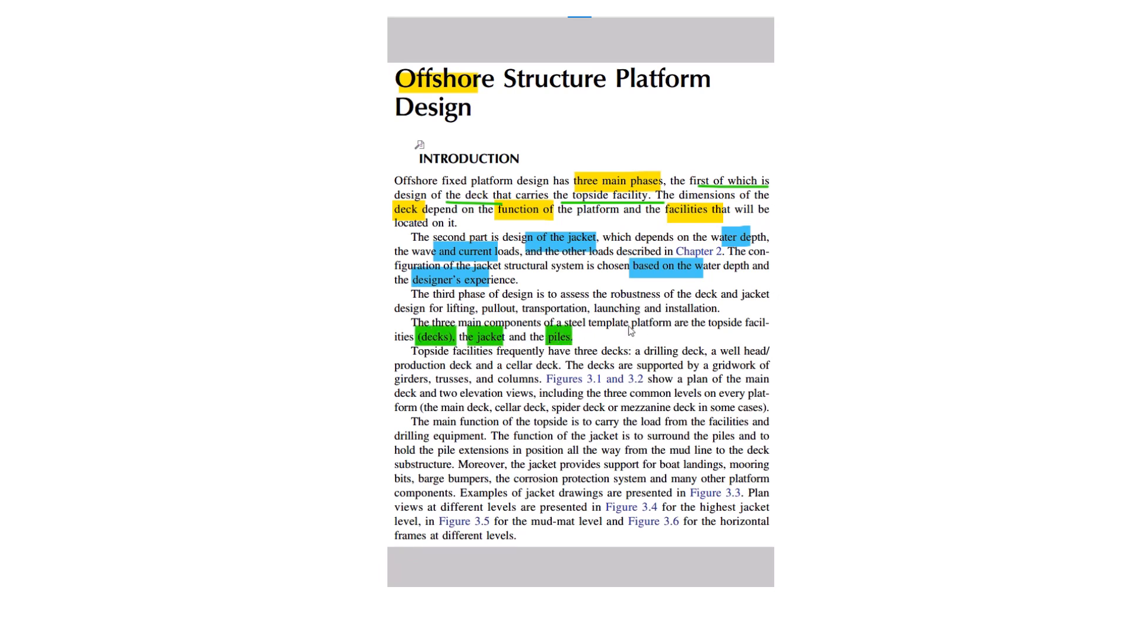
pyautogui.moveTo(589, 366)
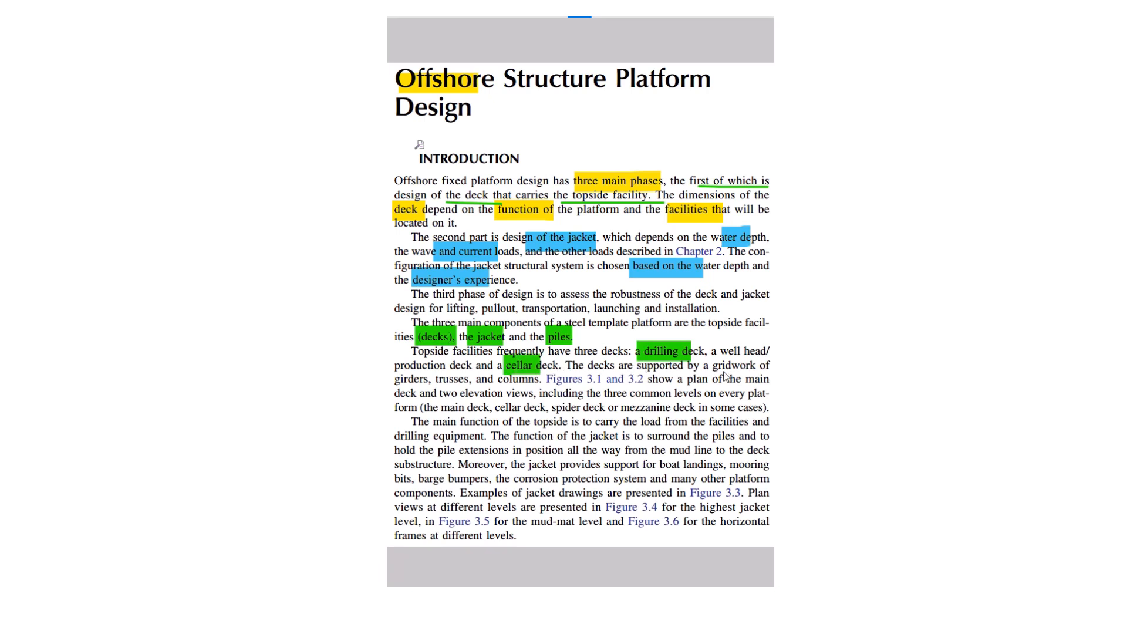
pyautogui.moveTo(572, 398)
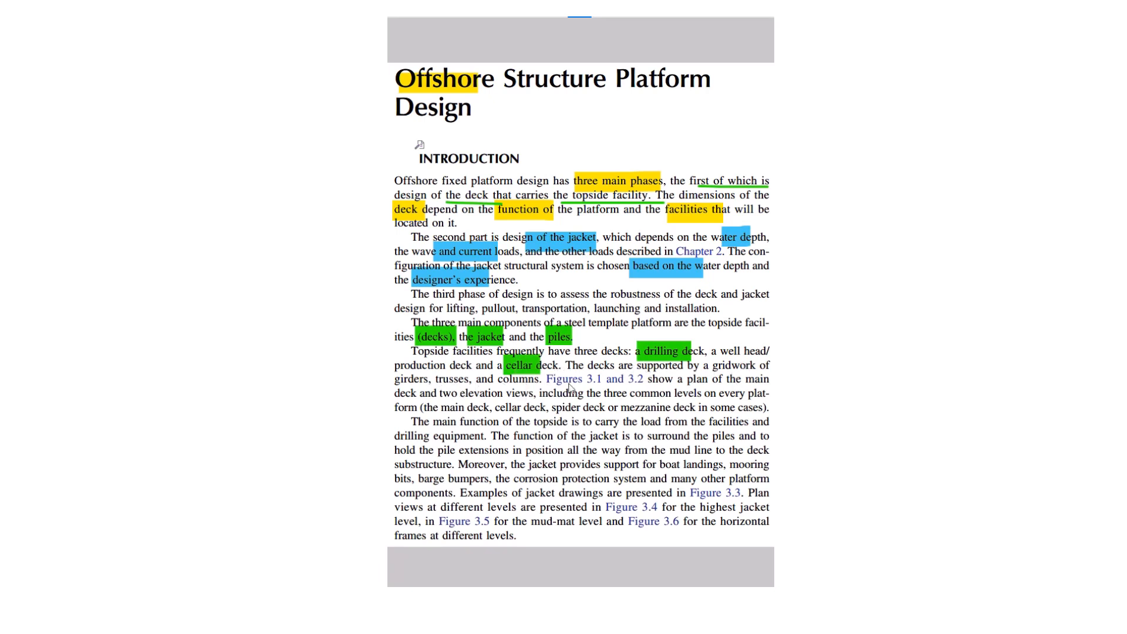
pyautogui.moveTo(726, 399)
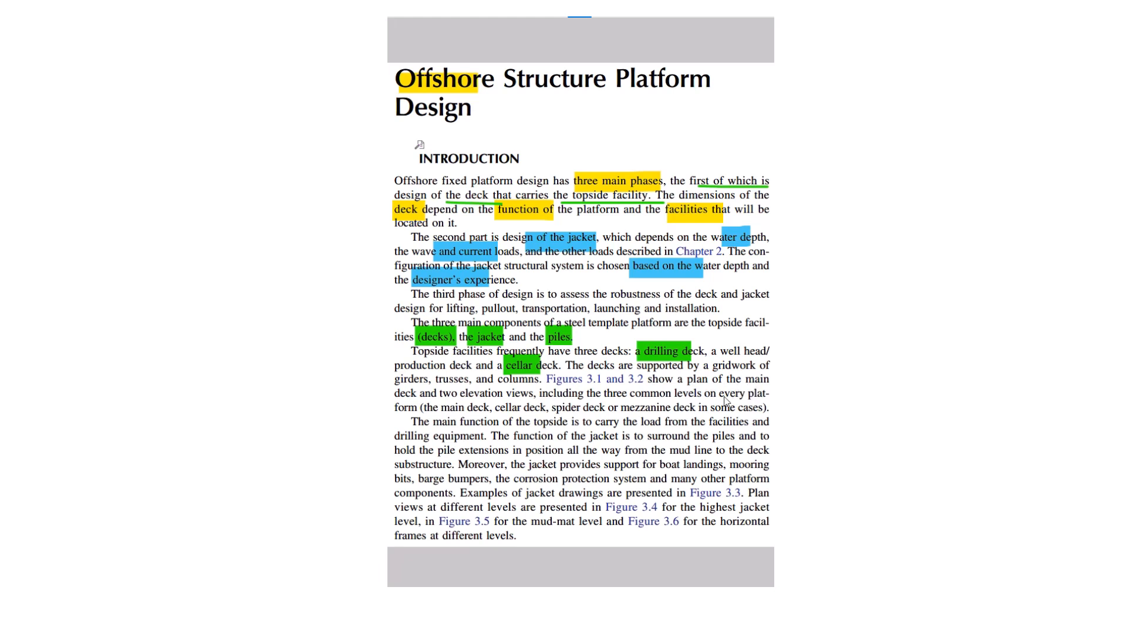
pyautogui.moveTo(476, 396)
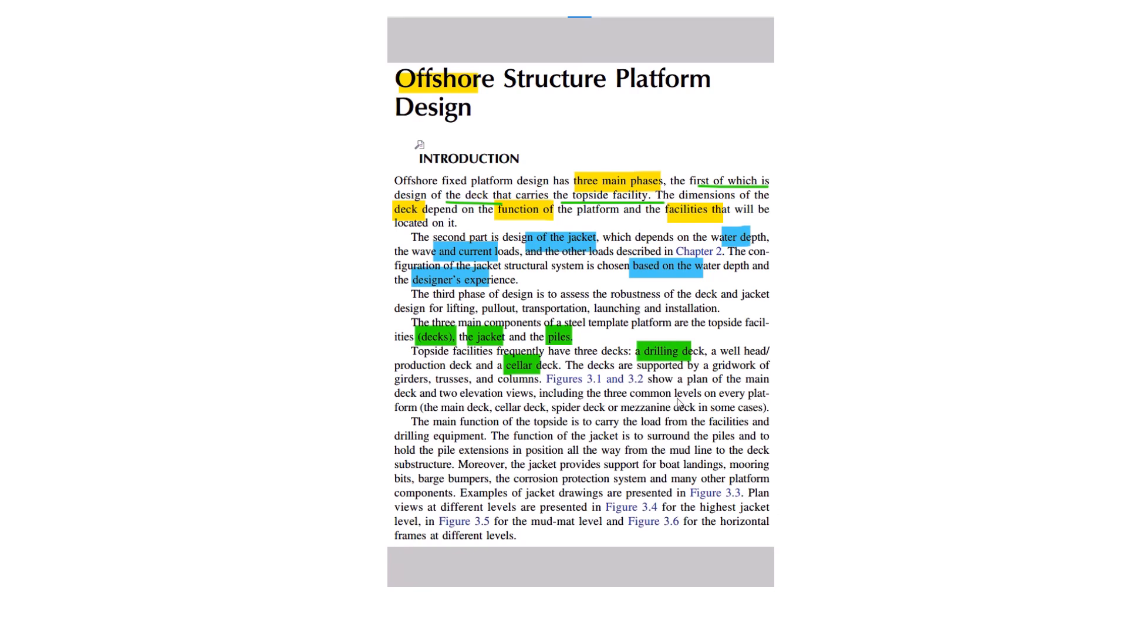
pyautogui.moveTo(621, 420)
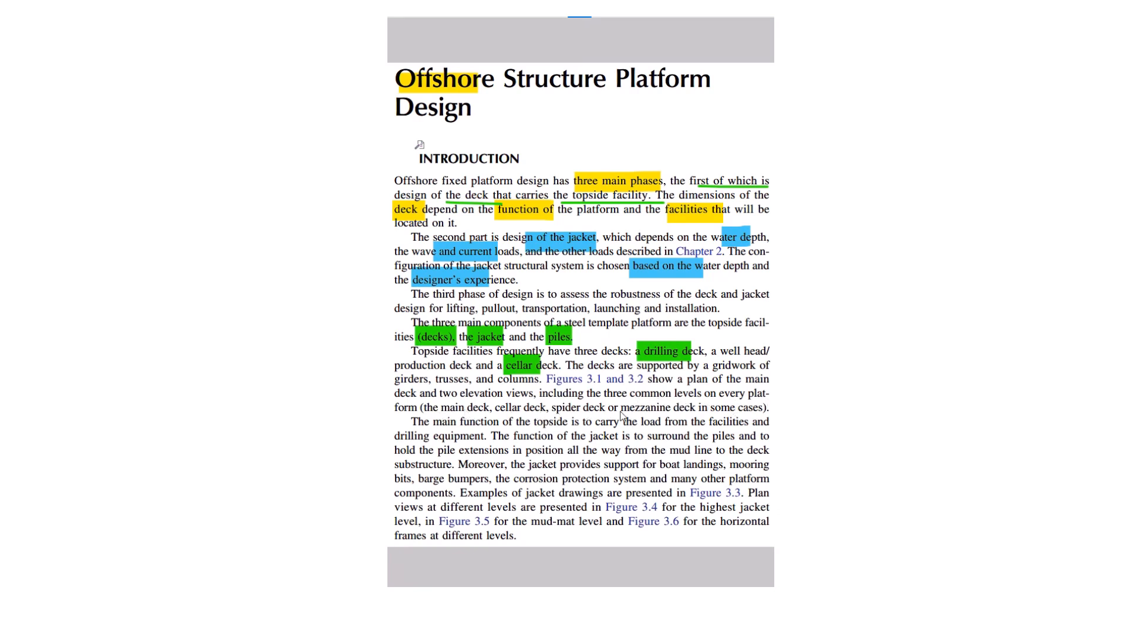
pyautogui.moveTo(450, 412)
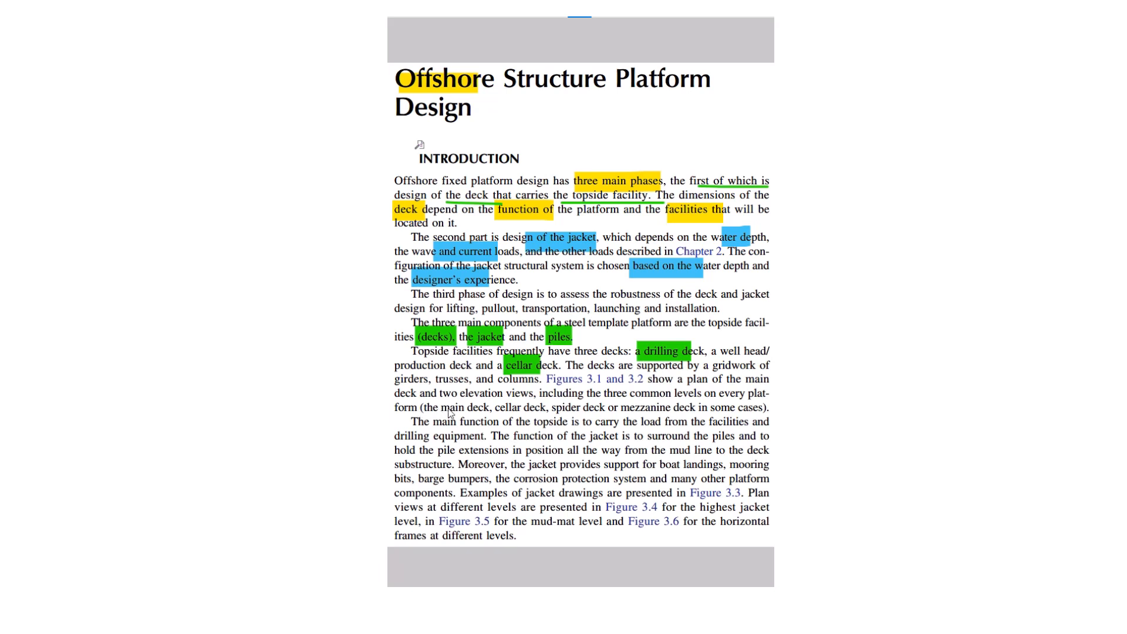
pyautogui.moveTo(747, 431)
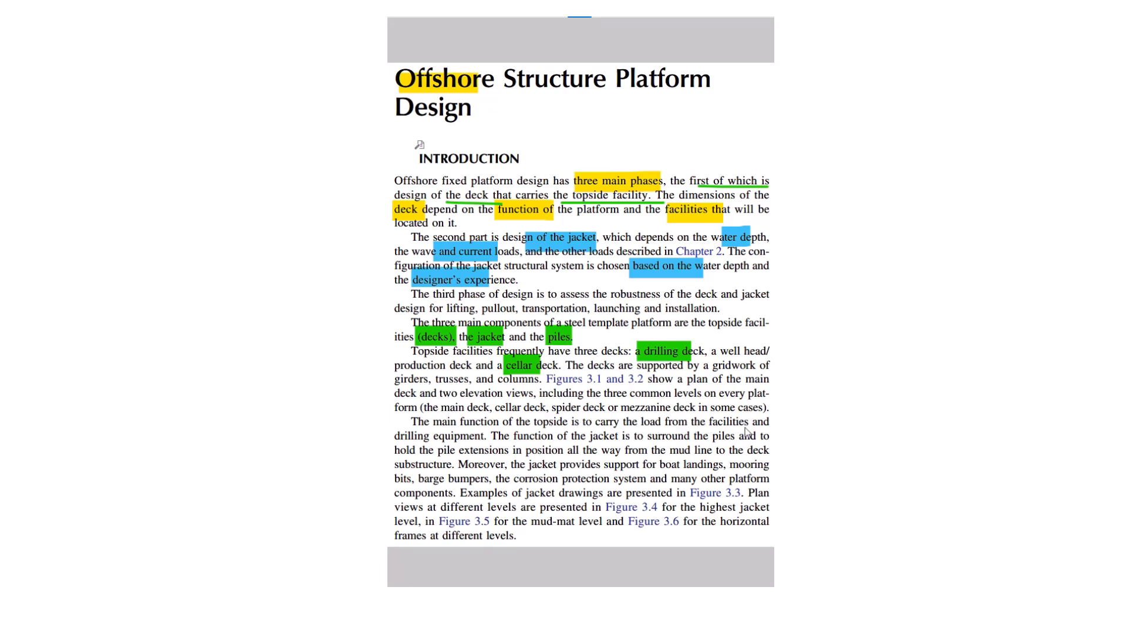
pyautogui.moveTo(597, 433)
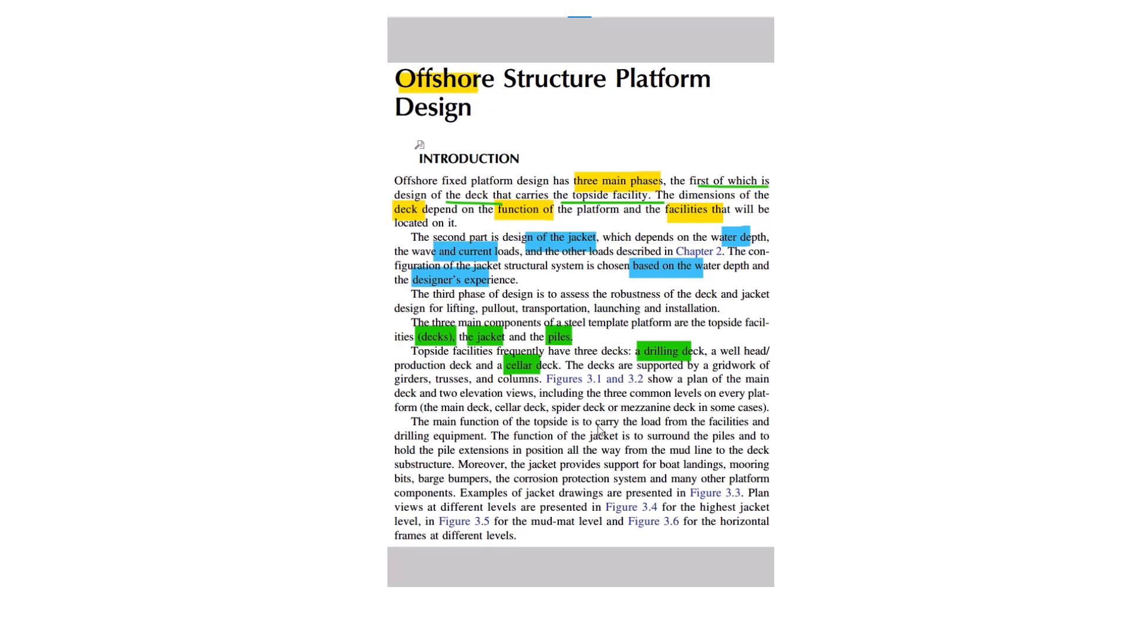
pyautogui.moveTo(583, 422); pyautogui.dragTo(686, 422)
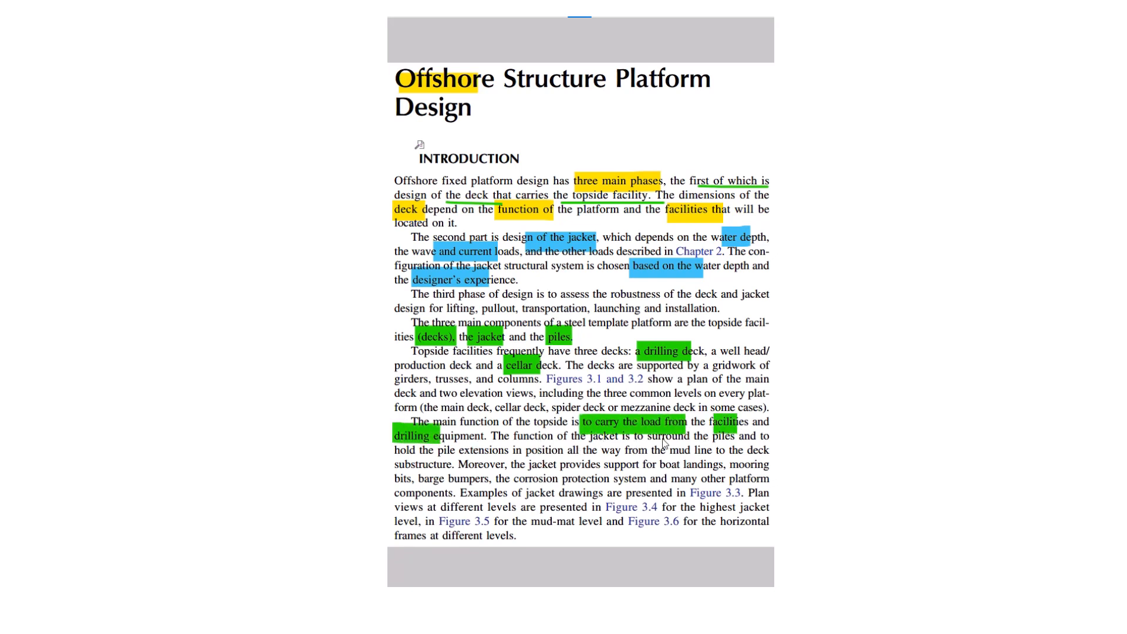
pyautogui.moveTo(749, 455)
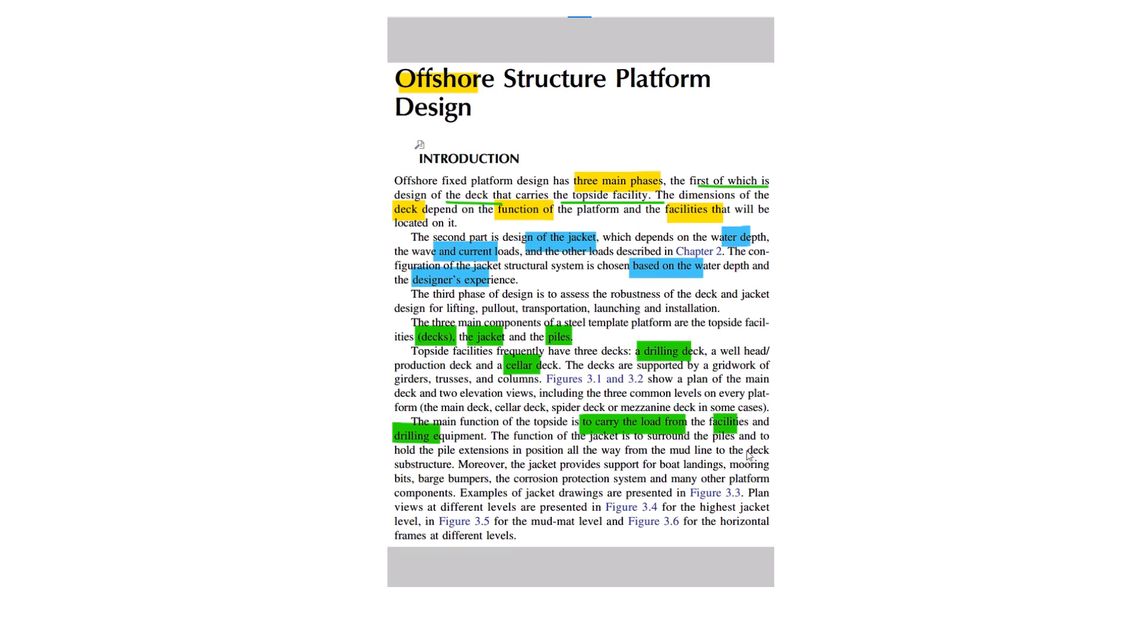
pyautogui.moveTo(473, 470)
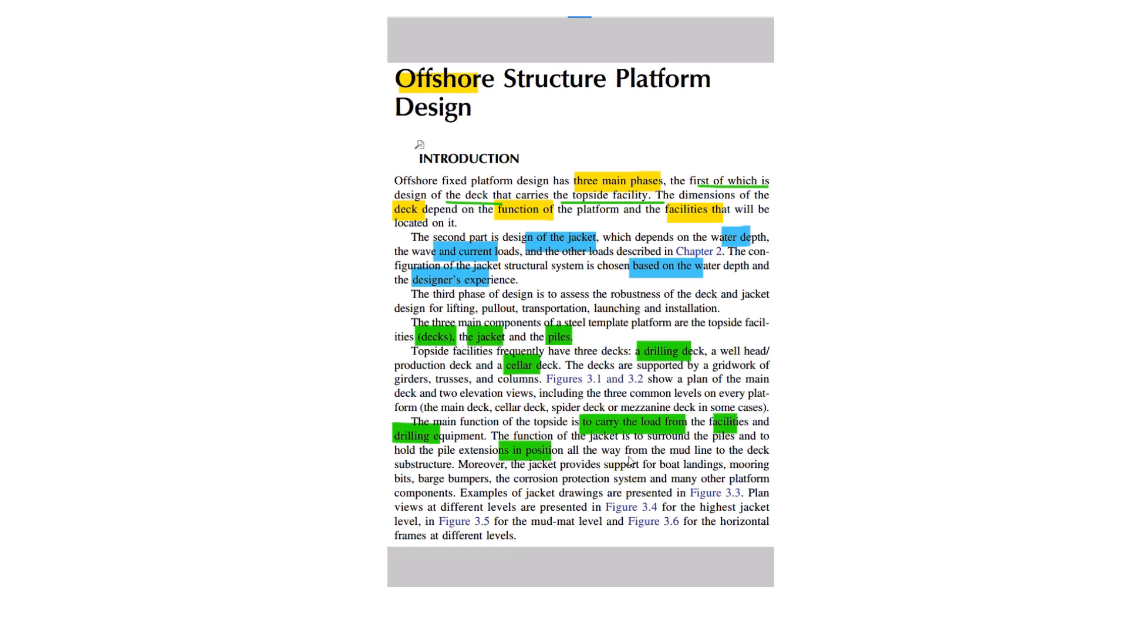
pyautogui.moveTo(670, 461)
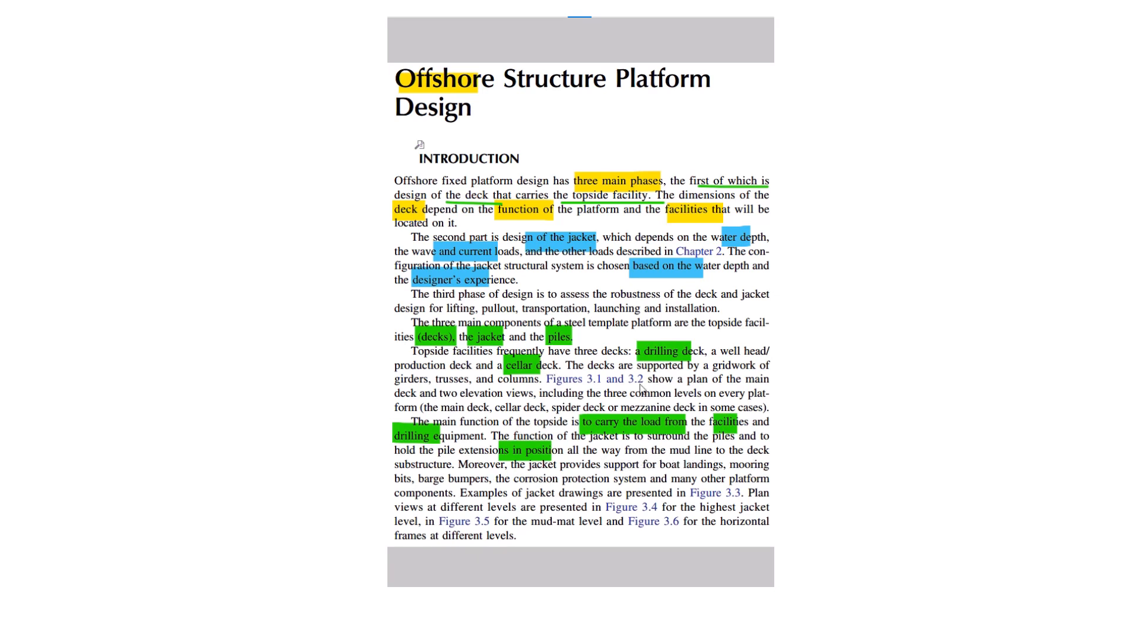
pyautogui.moveTo(691, 474)
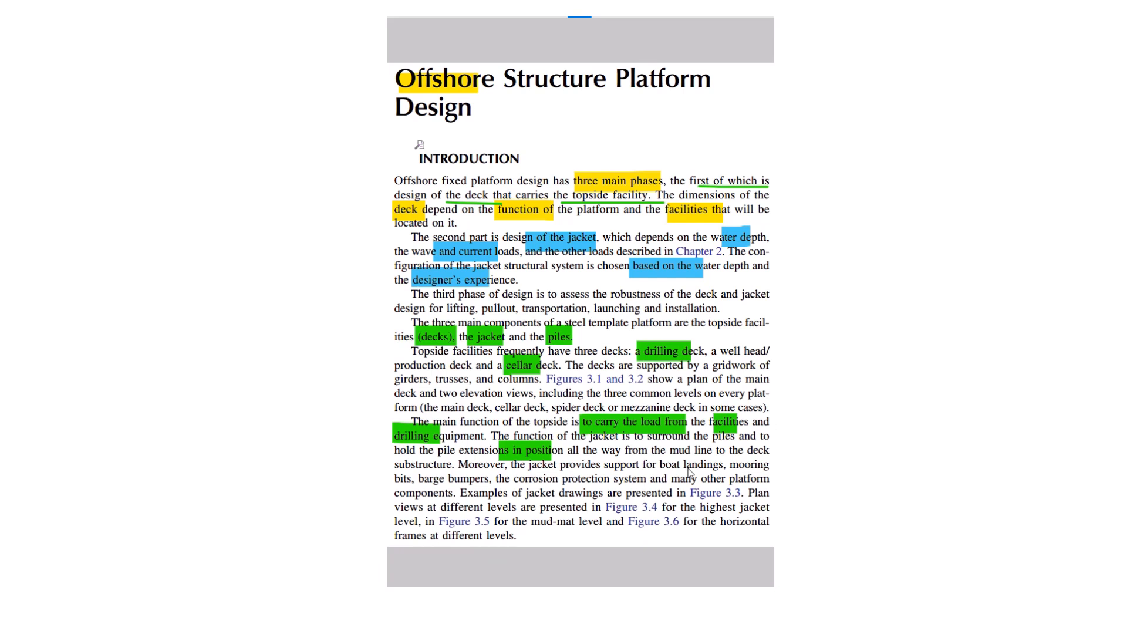
pyautogui.moveTo(478, 483)
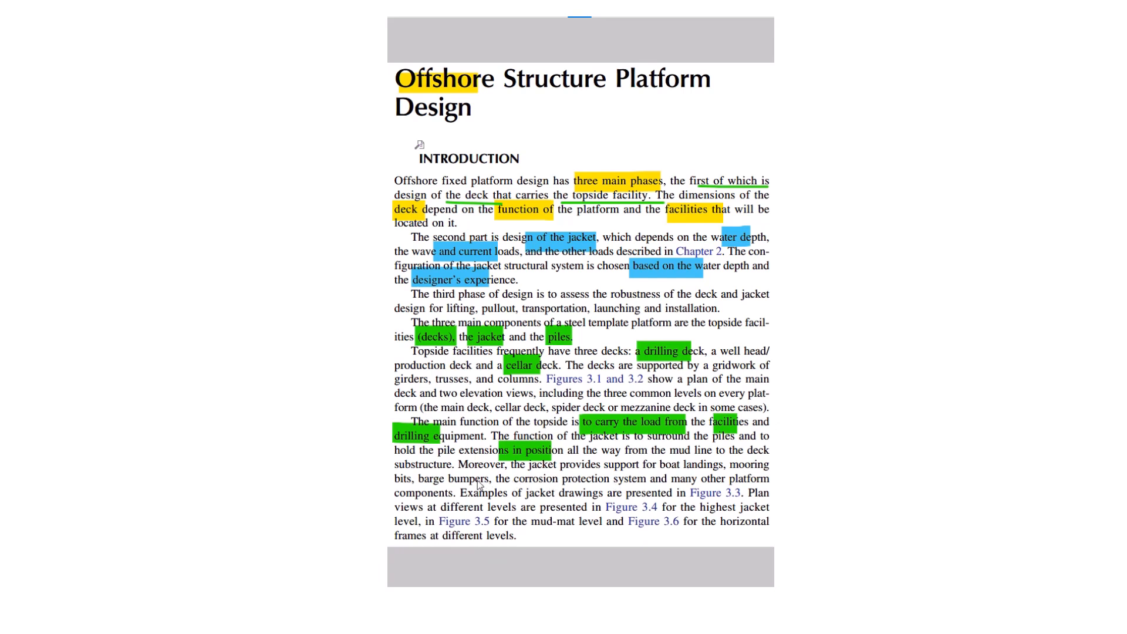
pyautogui.moveTo(723, 488)
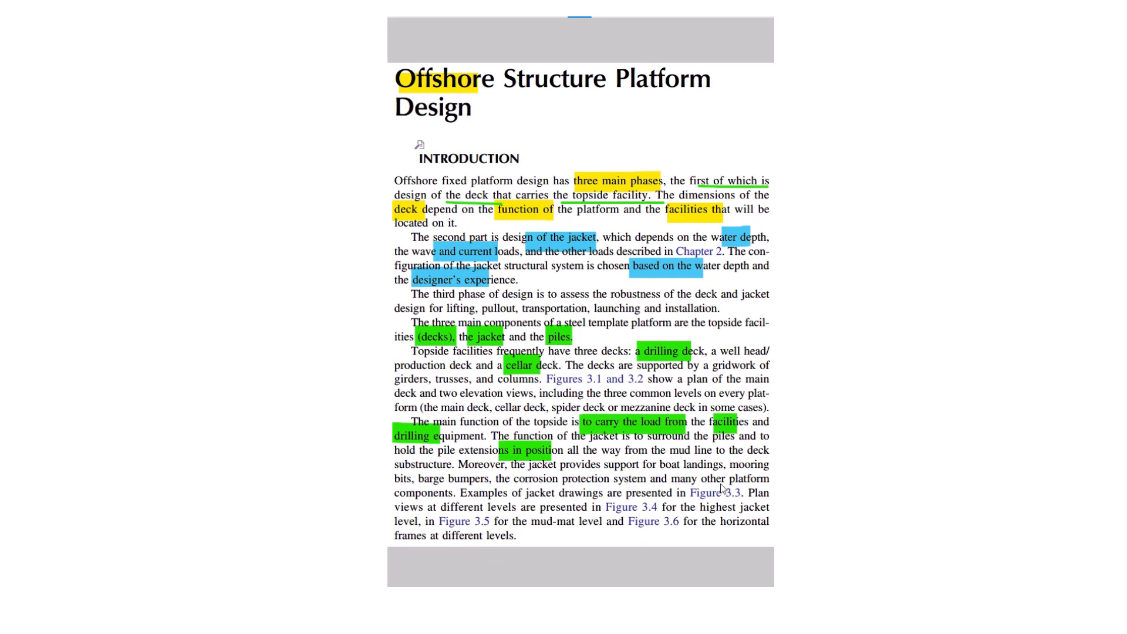
pyautogui.moveTo(484, 507)
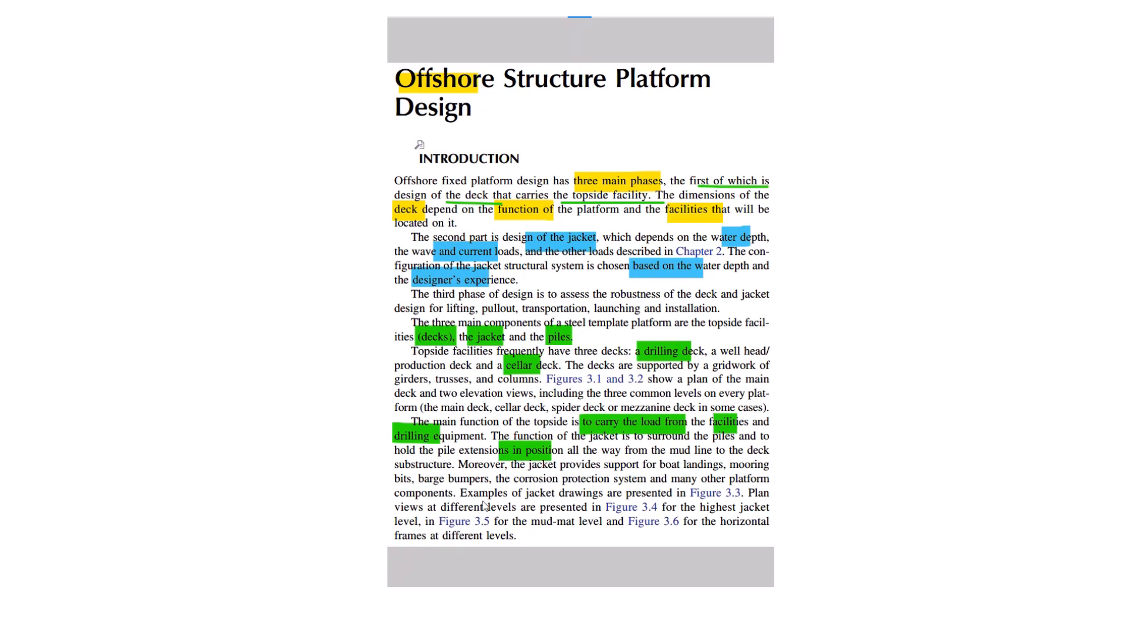
pyautogui.moveTo(667, 526)
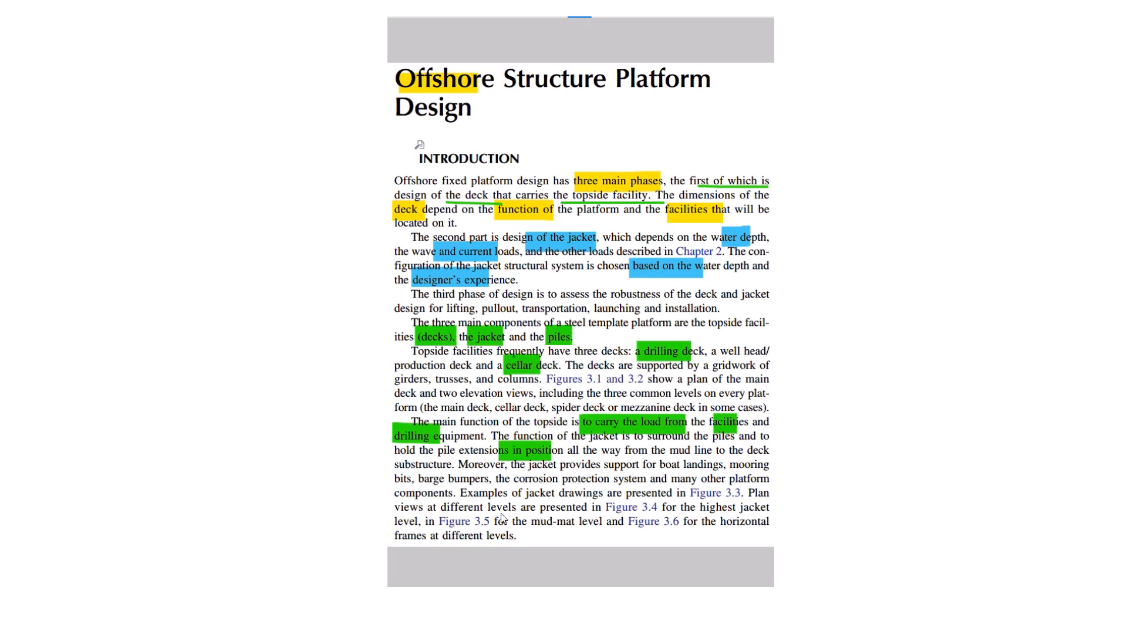
pyautogui.moveTo(507, 543)
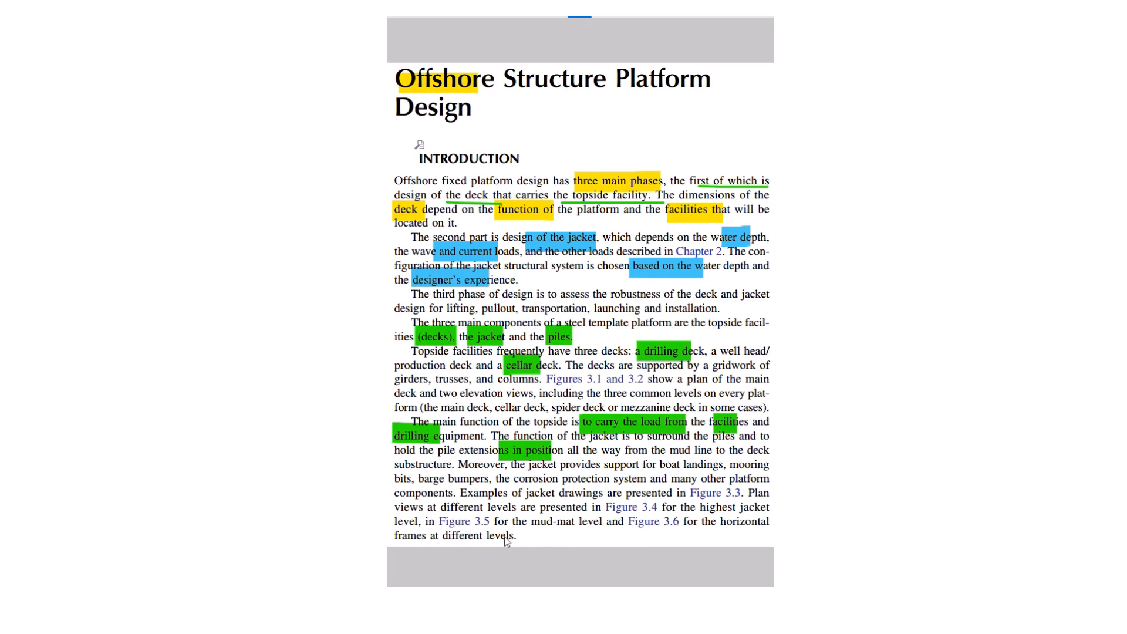
pyautogui.moveTo(480, 553)
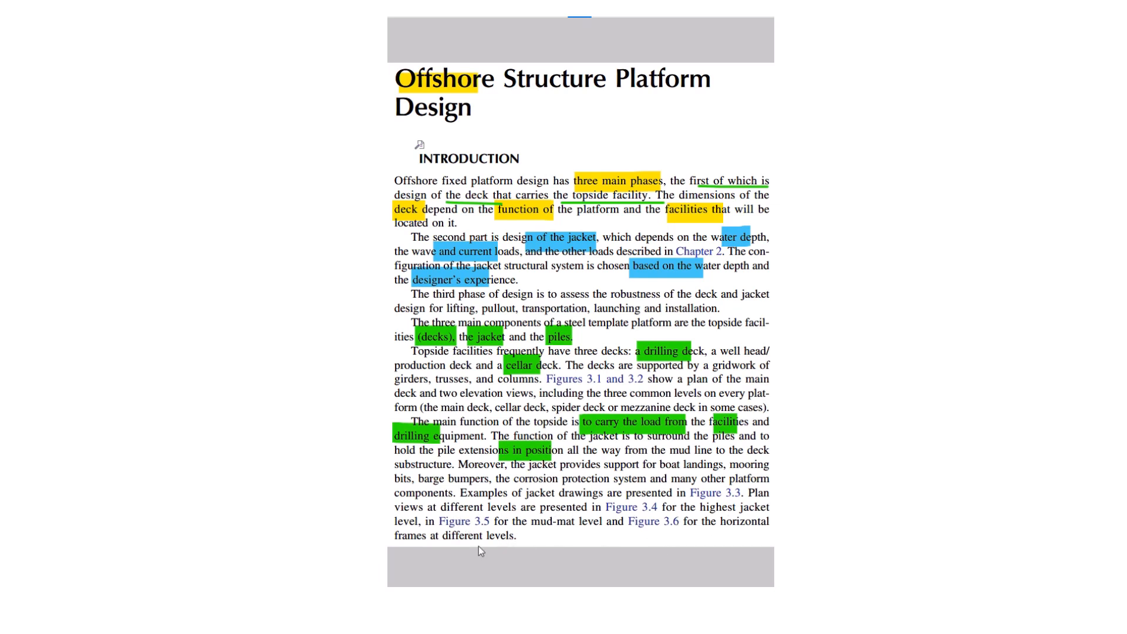
pyautogui.moveTo(539, 286)
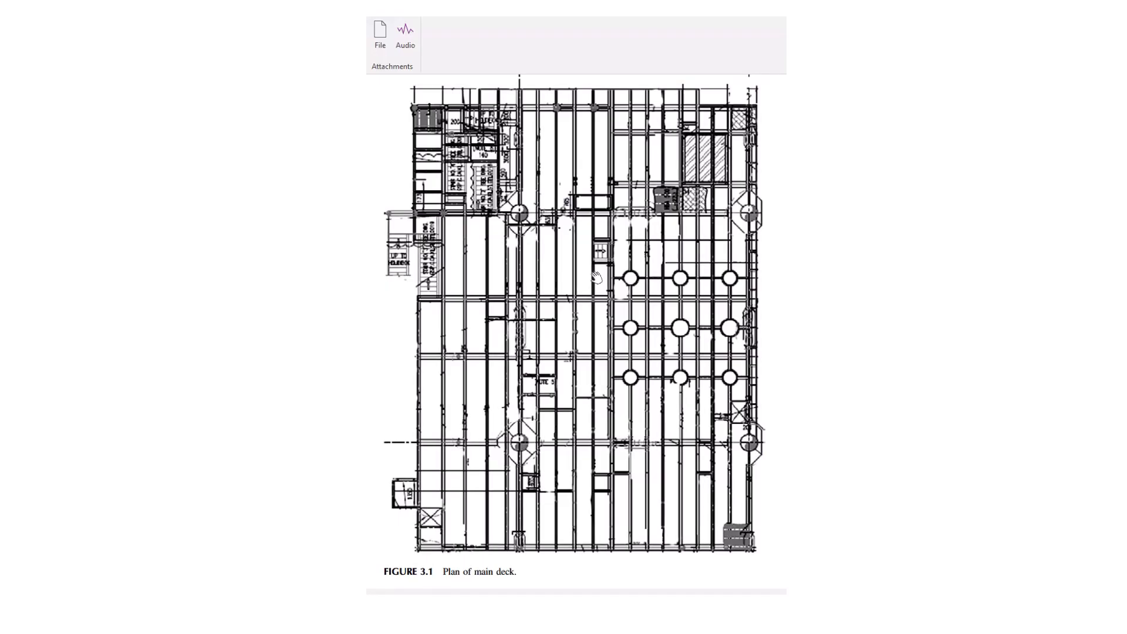
pyautogui.moveTo(467, 582)
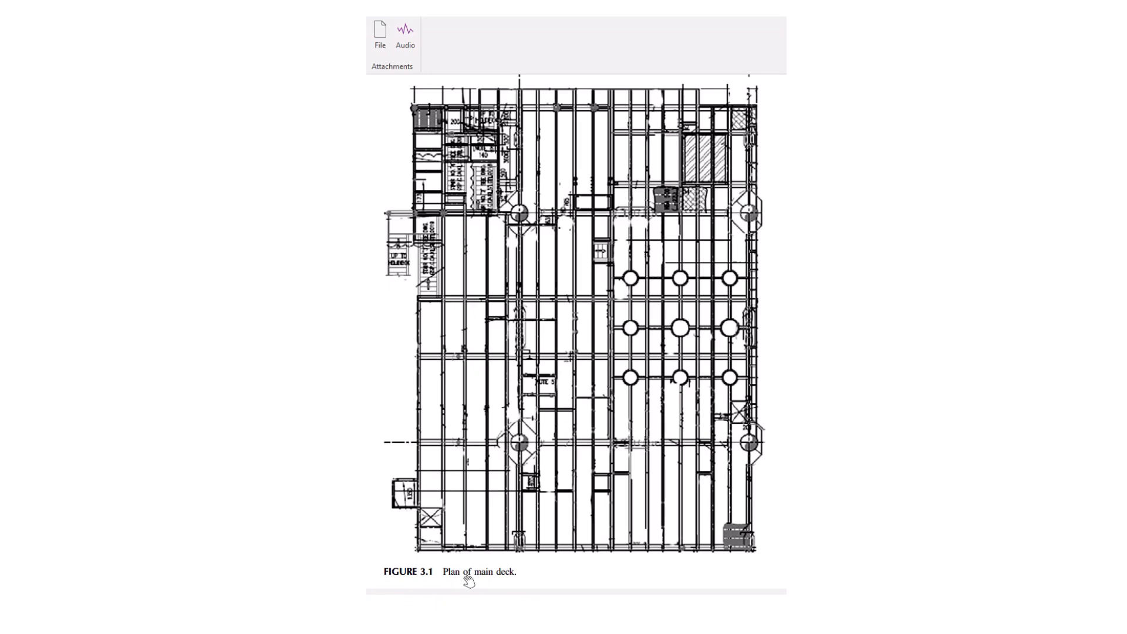
pyautogui.moveTo(511, 581)
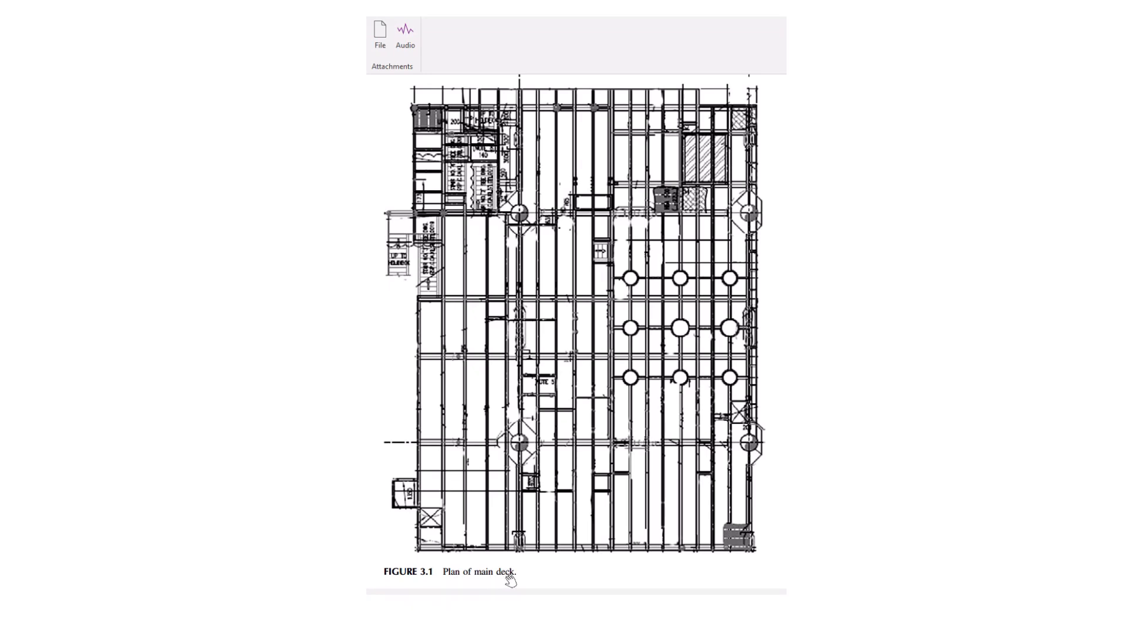
pyautogui.moveTo(533, 457)
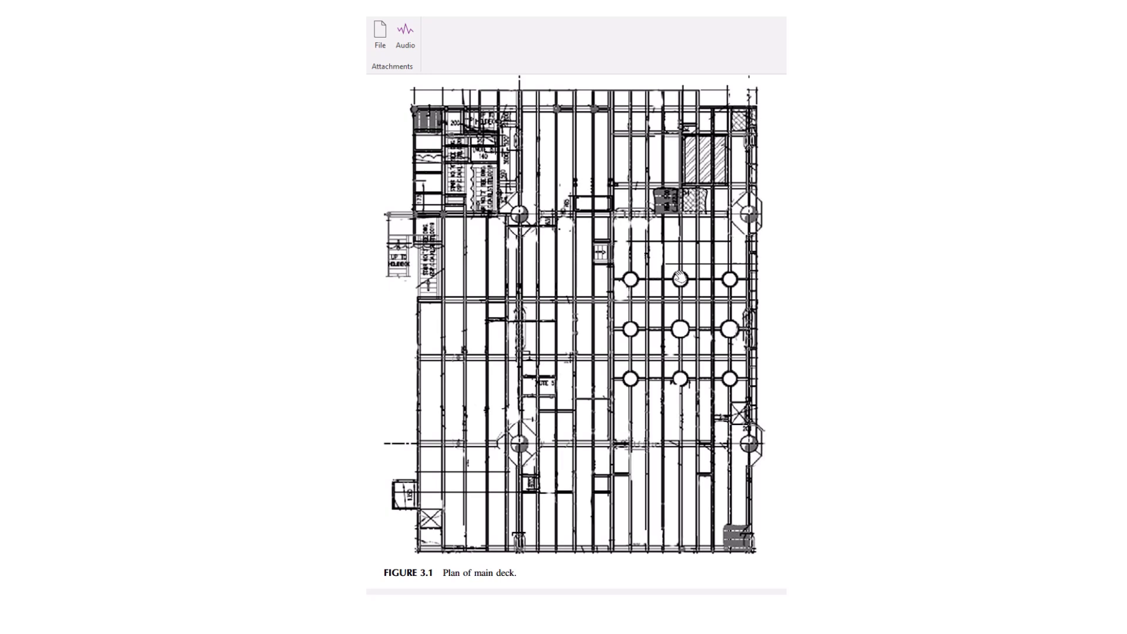
pyautogui.moveTo(546, 205)
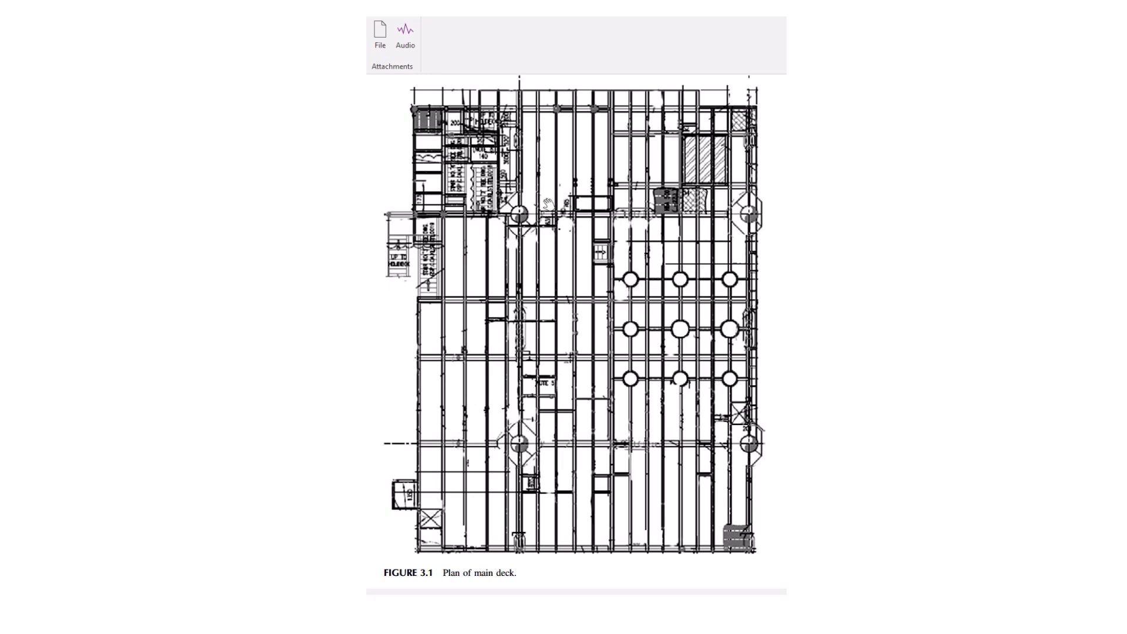
pyautogui.moveTo(406, 270)
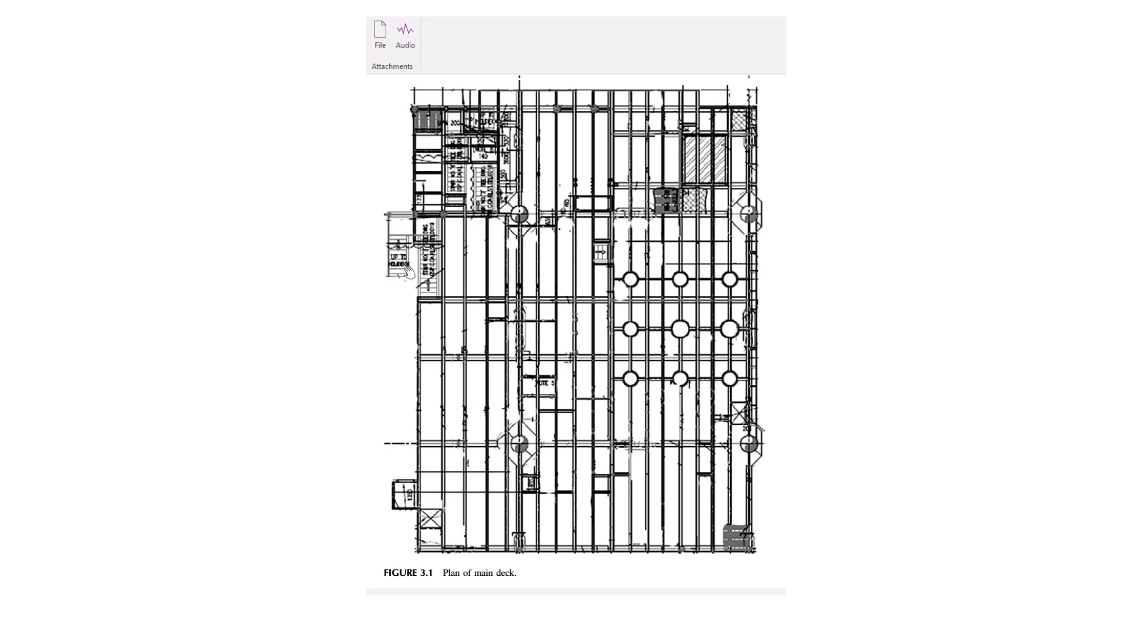
pyautogui.moveTo(595, 446)
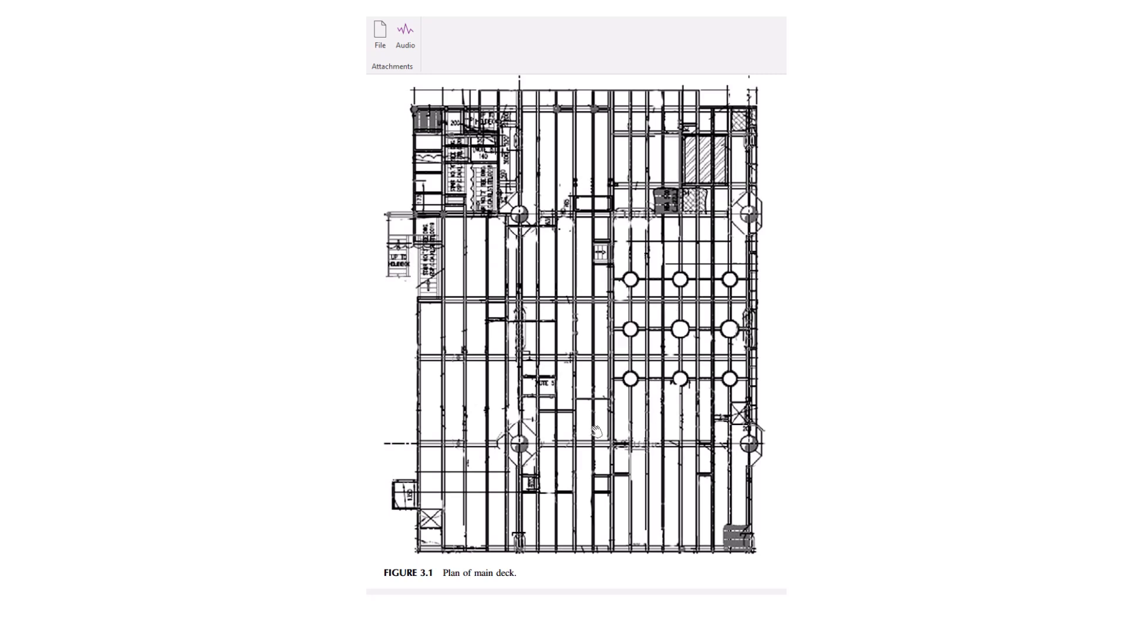
pyautogui.moveTo(584, 336)
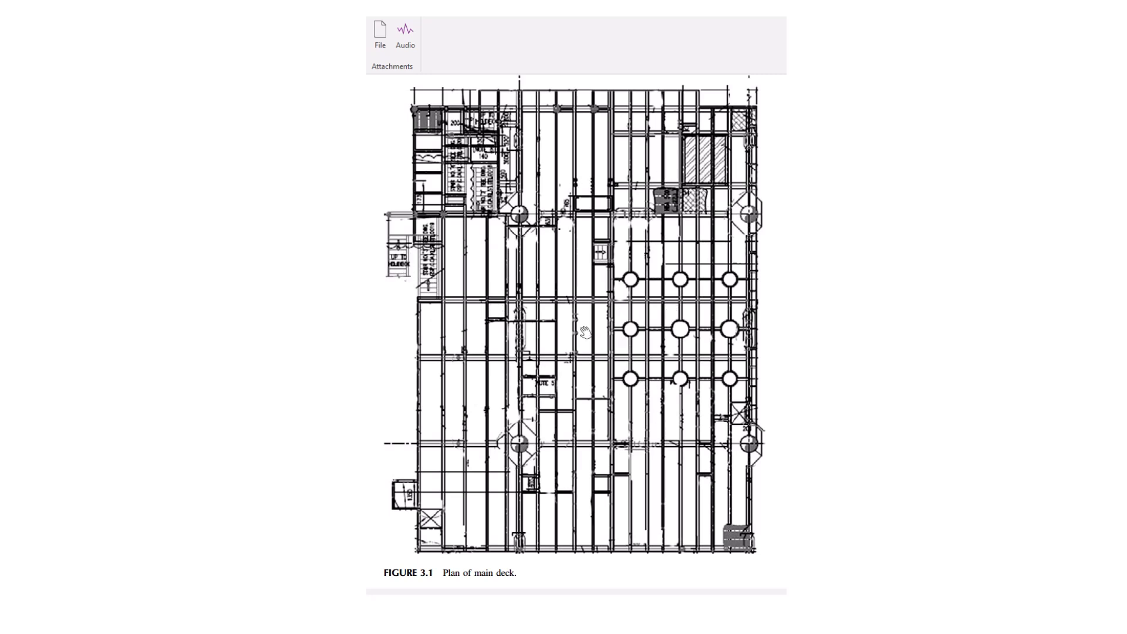
pyautogui.moveTo(600, 331)
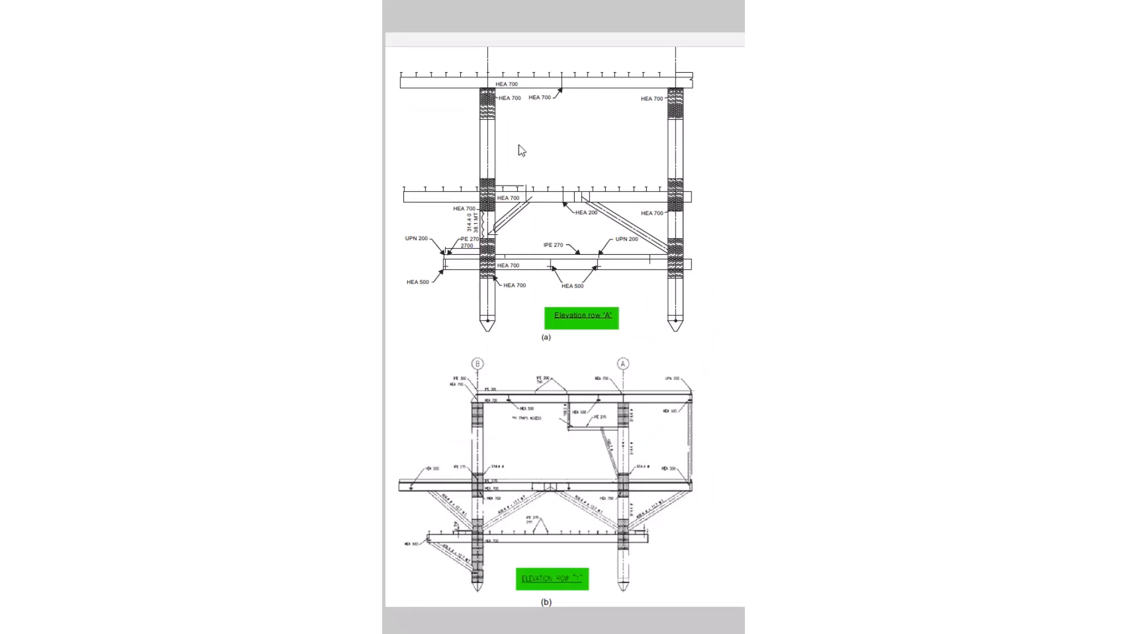
# Step: Pick the yellow highlighter to mark the UPN 200, HEA 500 and IPE 270 labels
pyautogui.click(521, 150)
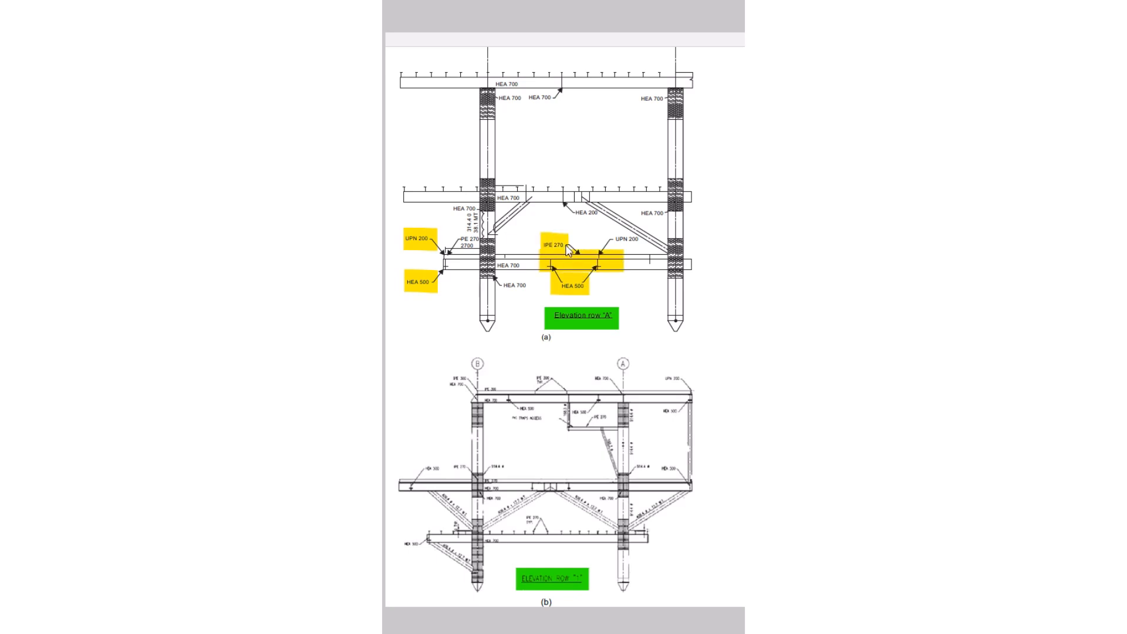
pyautogui.moveTo(646, 256)
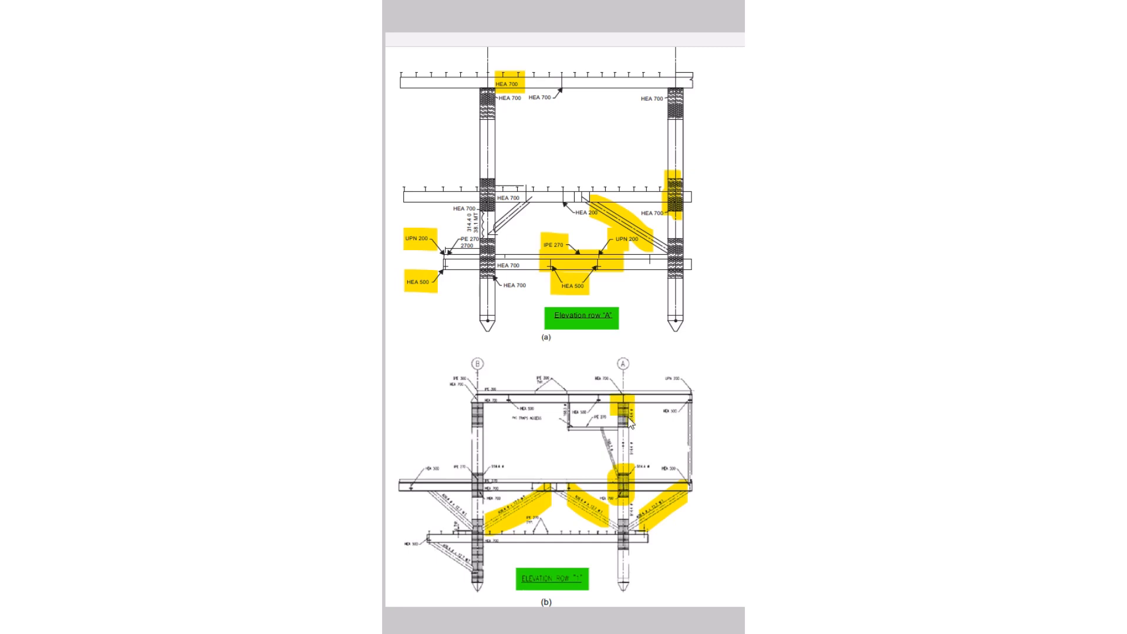
pyautogui.moveTo(534, 580)
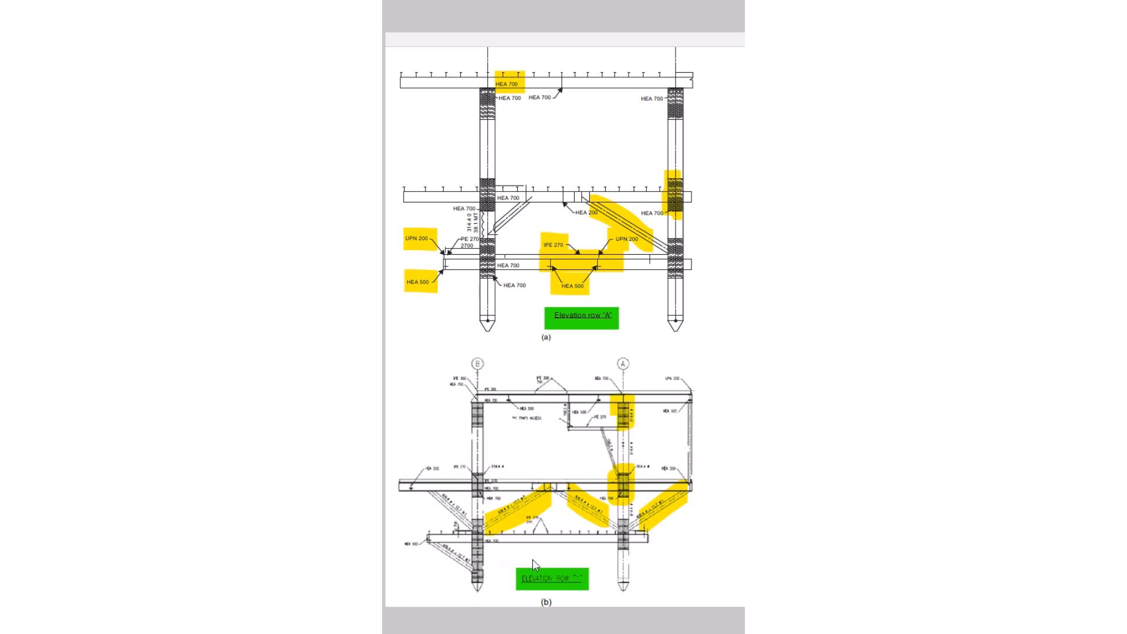
pyautogui.moveTo(541, 537)
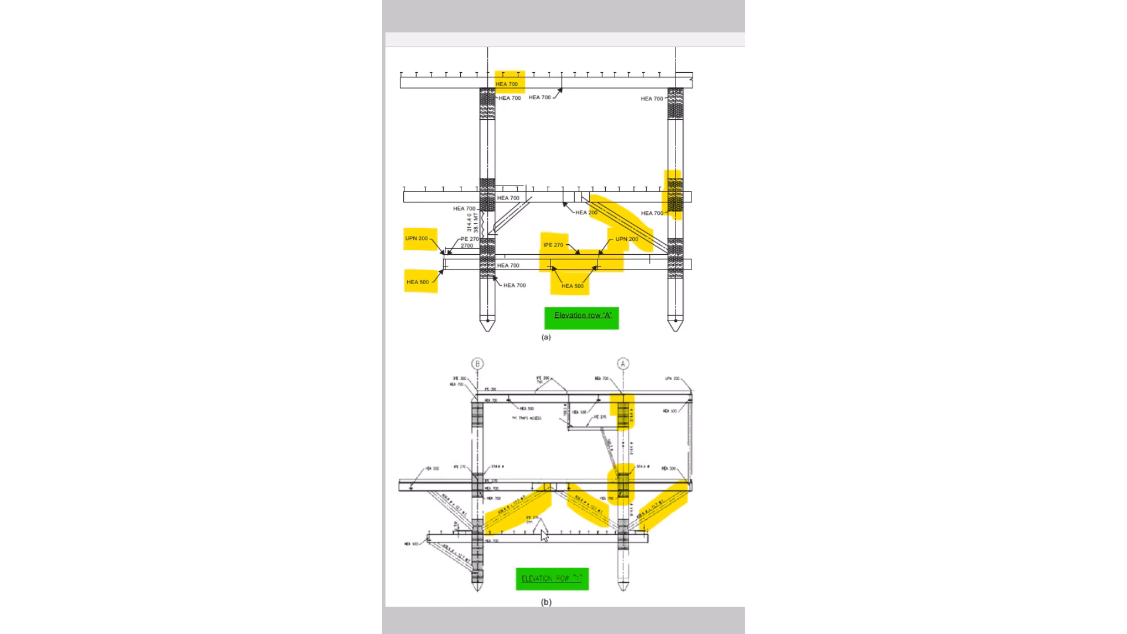